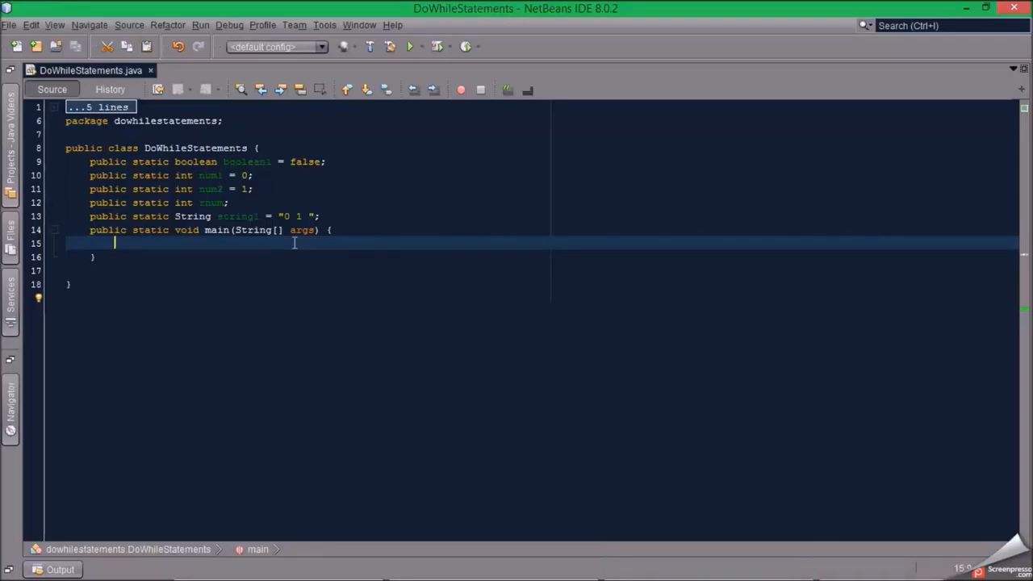
# Step: Write a capitalized Do{ }While(); loop skeleton inside main
pyautogui.write('Do')
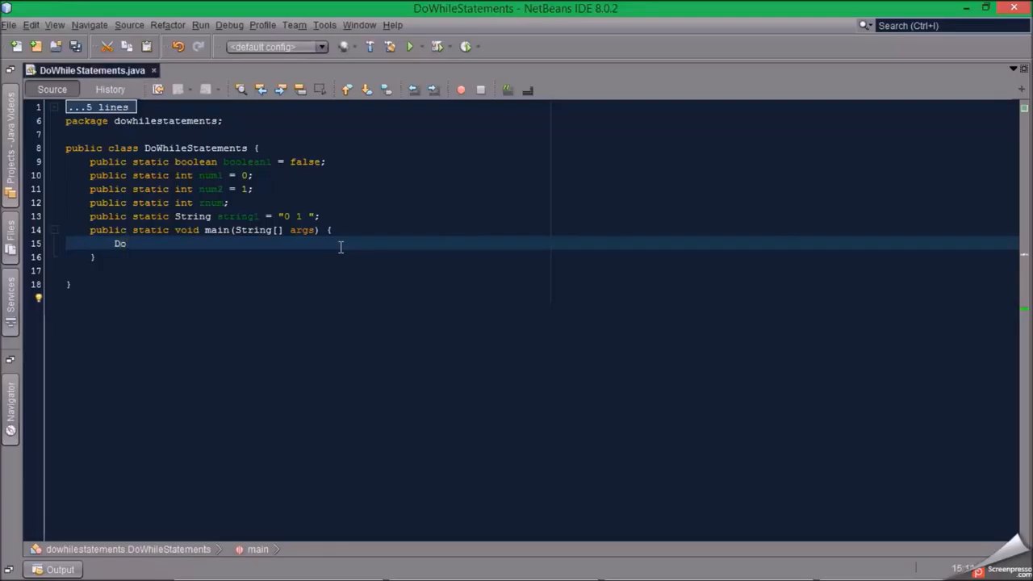
pyautogui.write('{')
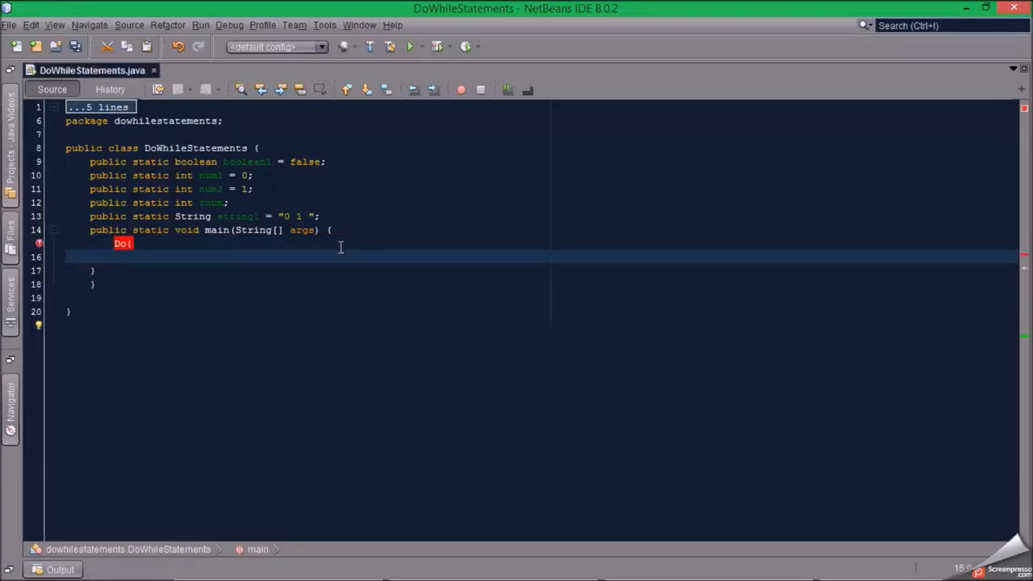
pyautogui.write('}W')
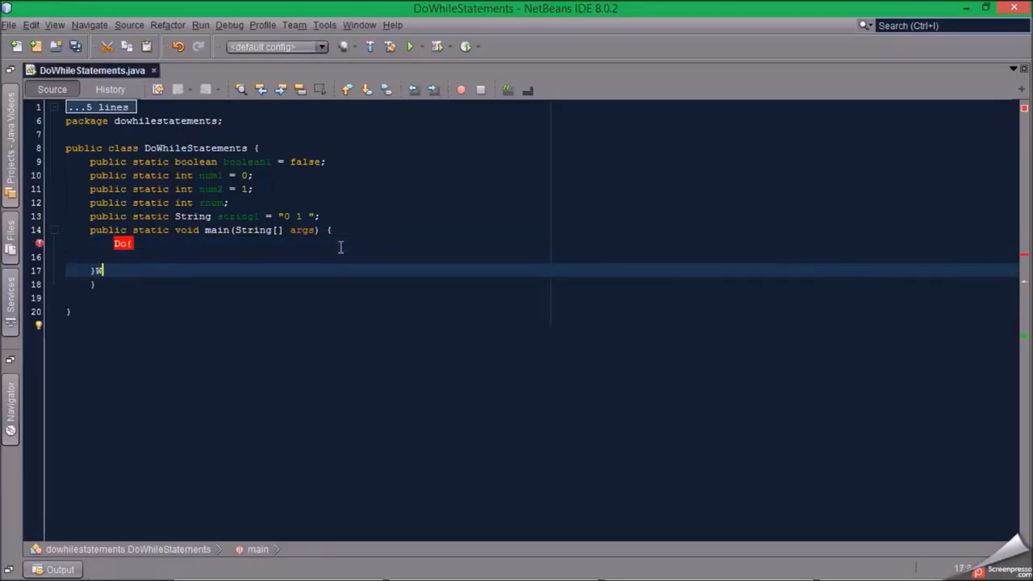
pyautogui.write('hile()')
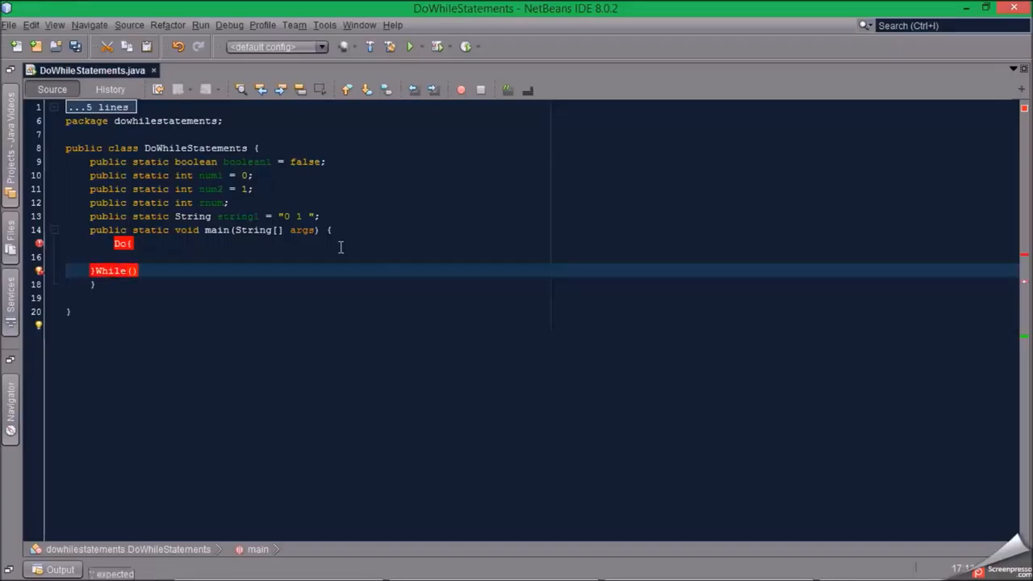
pyautogui.write(';')
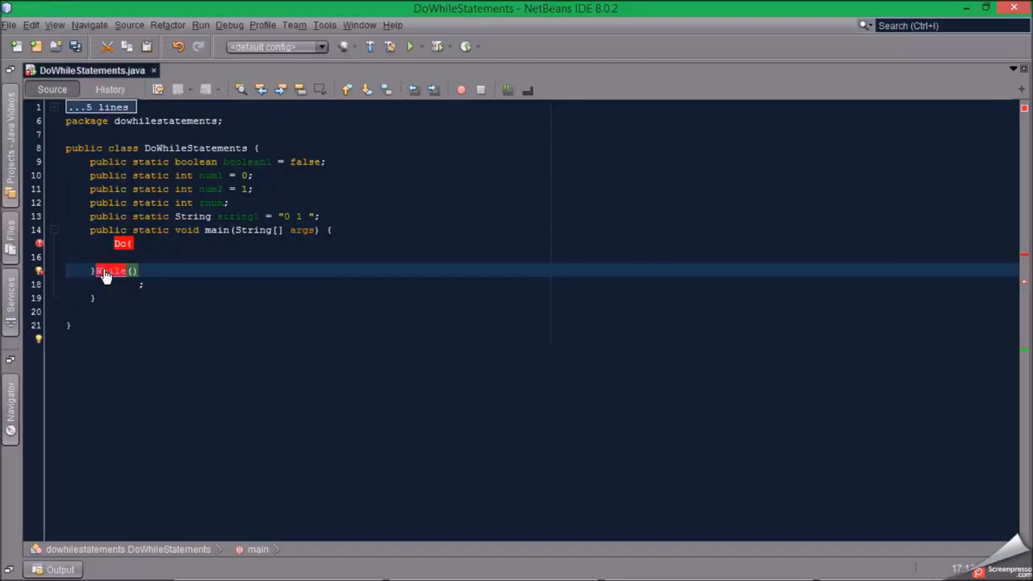
pyautogui.moveTo(109, 271)
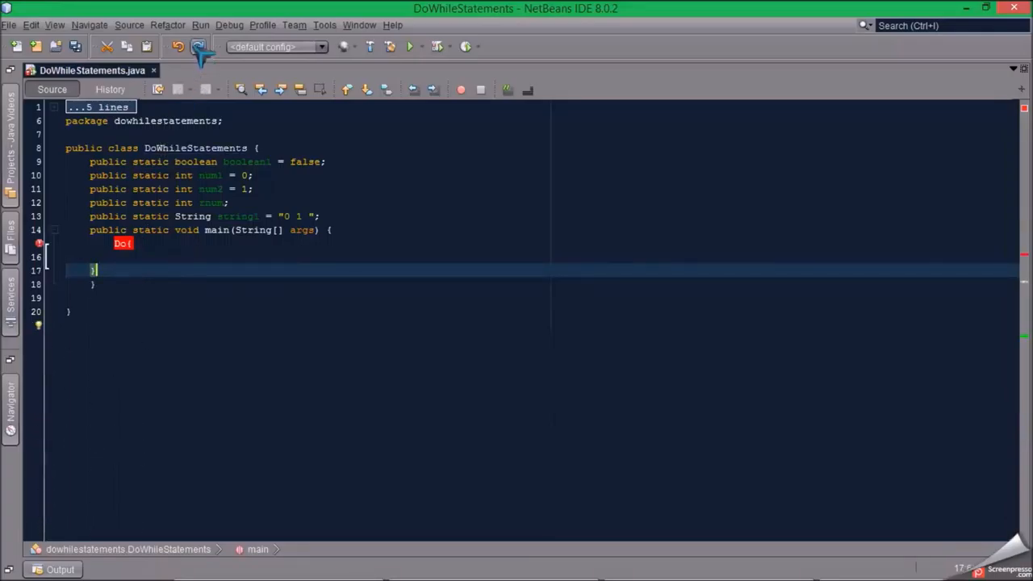
# Step: Rewrite the closing line as While(boolean1 == true); with a boolean condition
pyautogui.write('While')
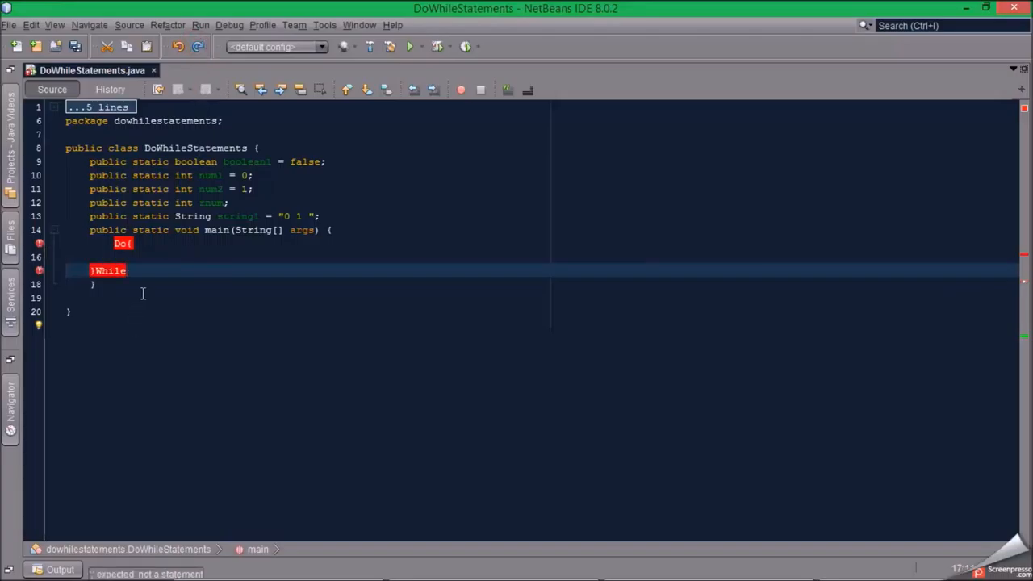
pyautogui.write('(){')
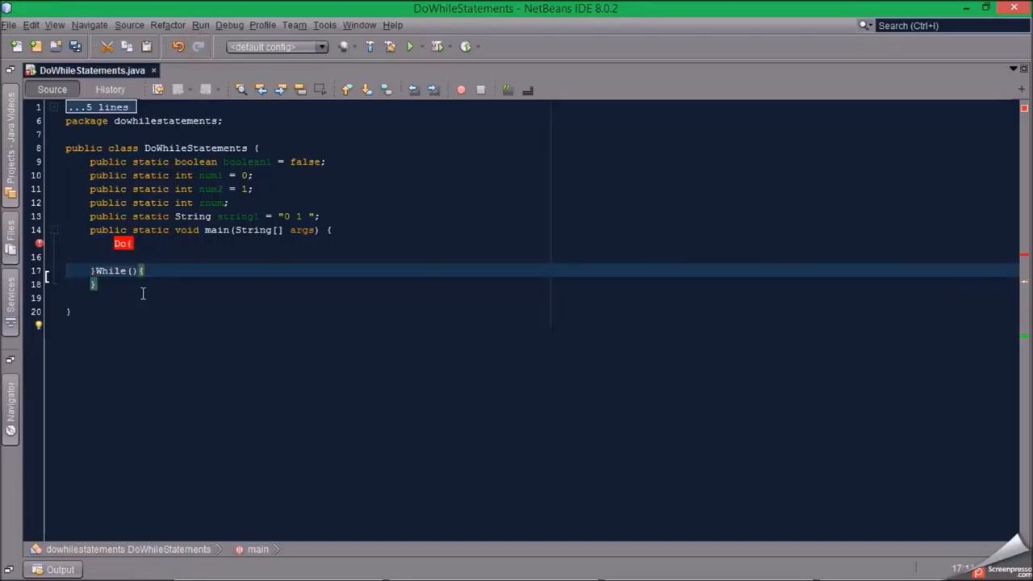
pyautogui.write(';')
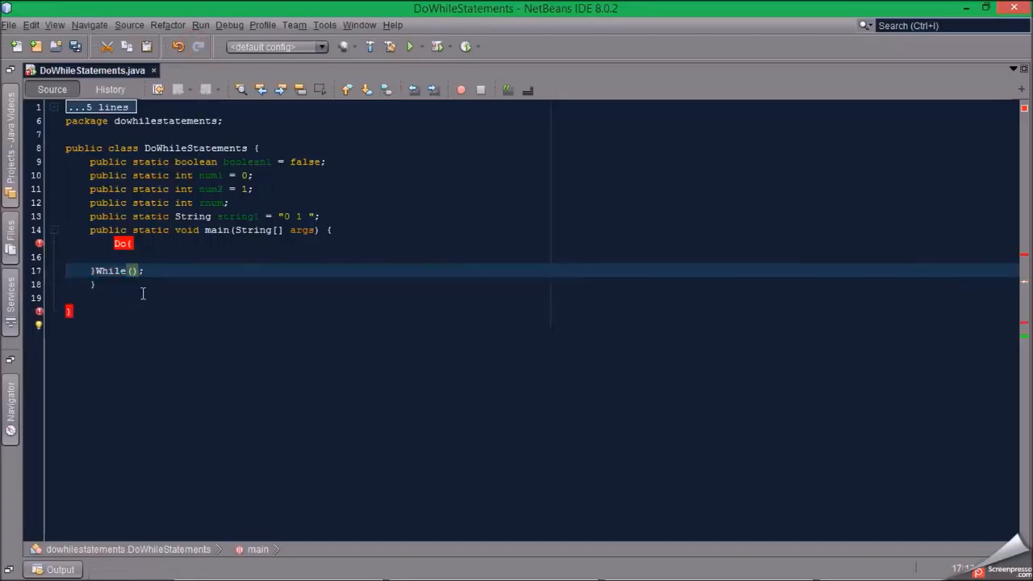
pyautogui.write('boolean1 == true')
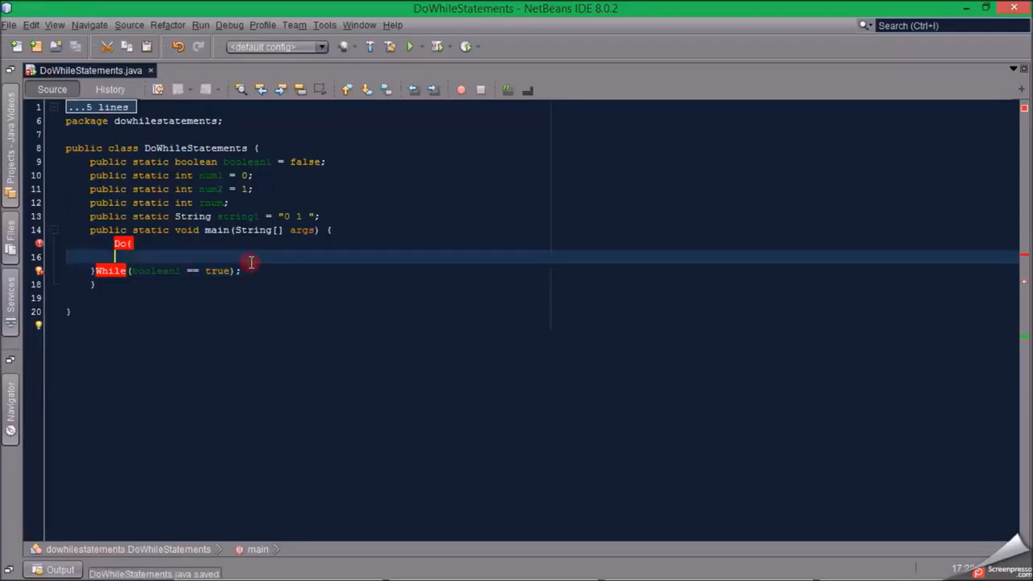
pyautogui.moveTo(111, 272)
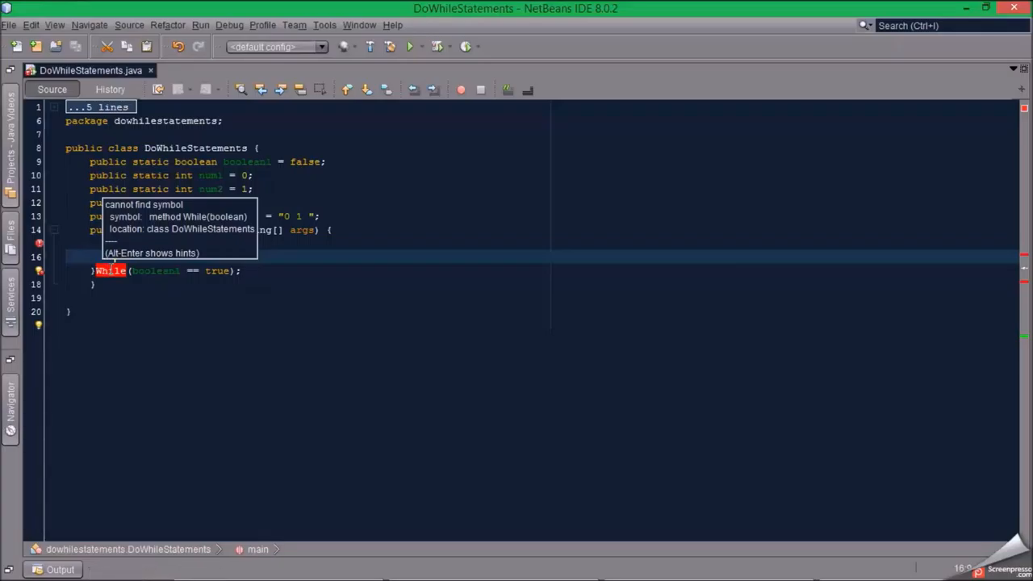
pyautogui.moveTo(113, 272)
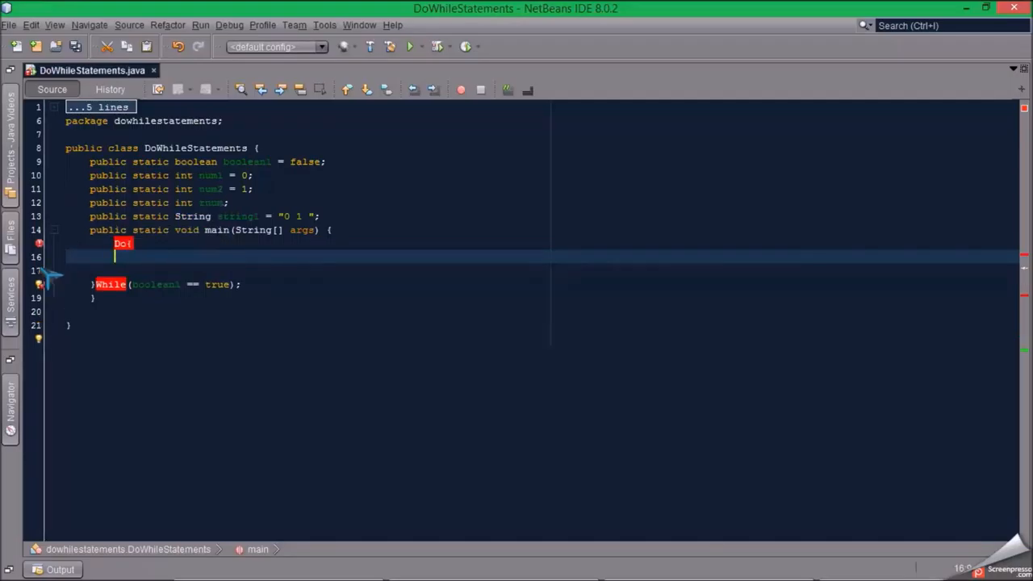
# Step: Remove the capitalized Do{ opening line, checking the editor's context menu along the way
pyautogui.press('backspace')
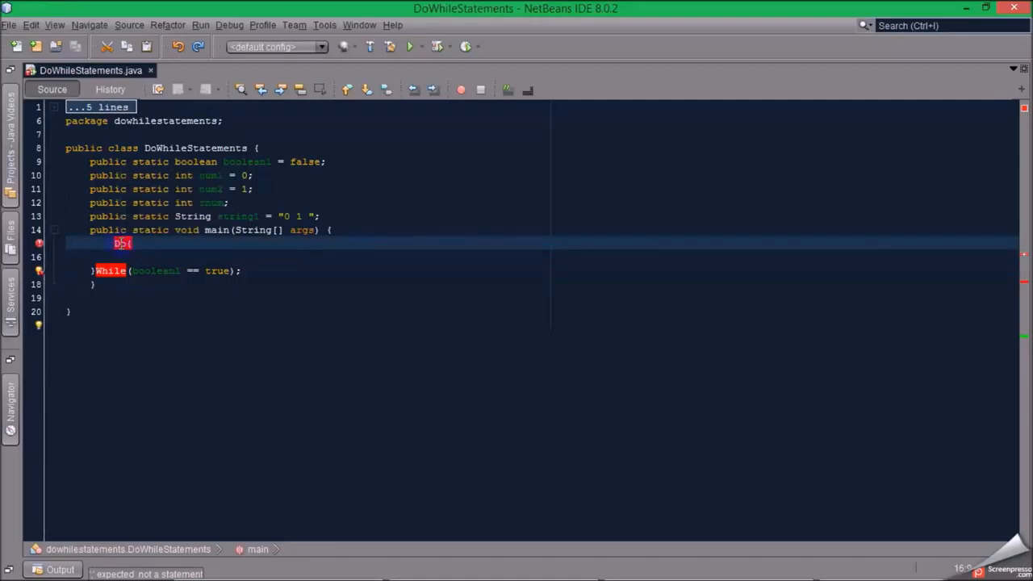
pyautogui.rightClick(121, 243)
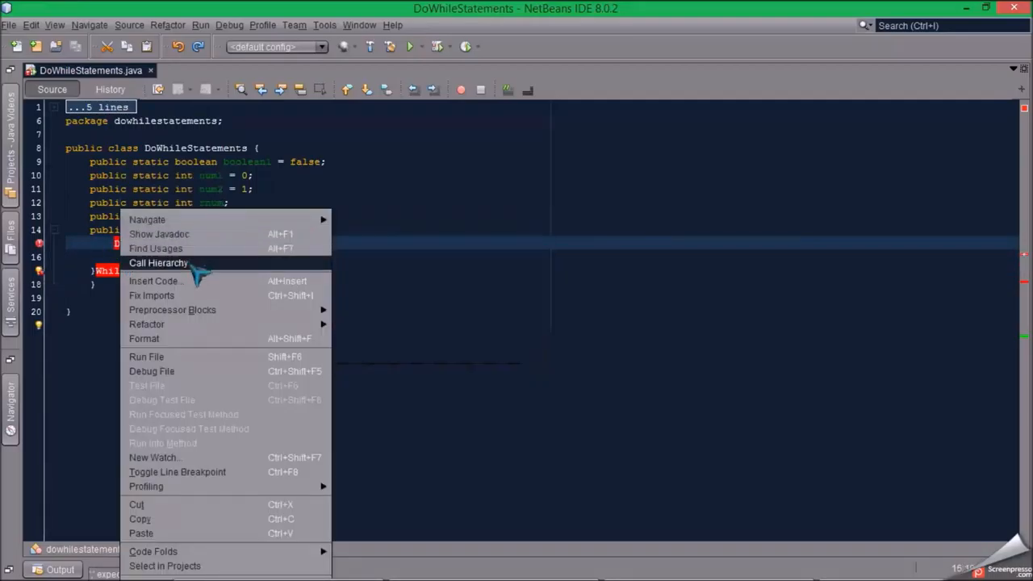
pyautogui.moveTo(201, 323)
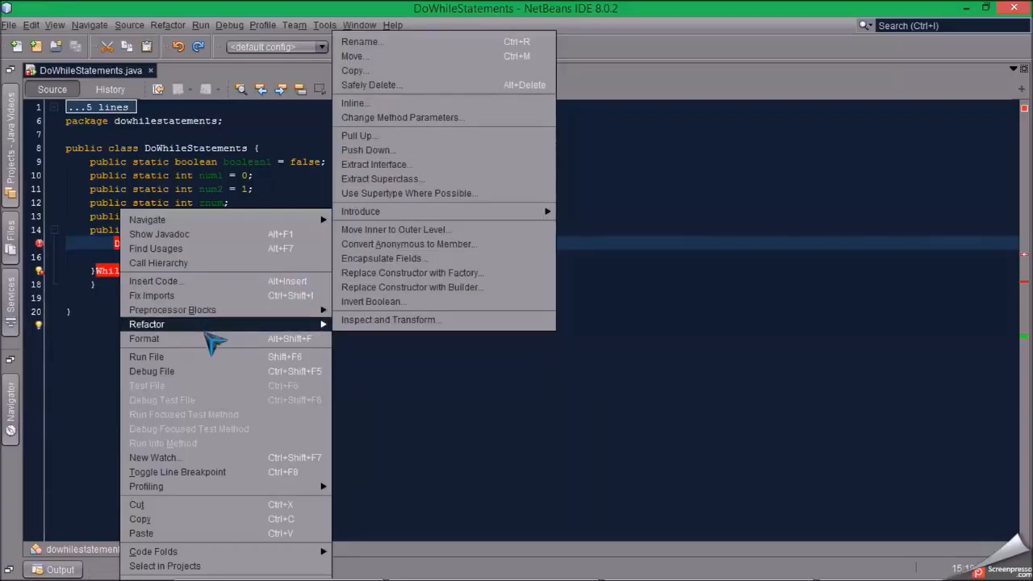
pyautogui.moveTo(218, 541)
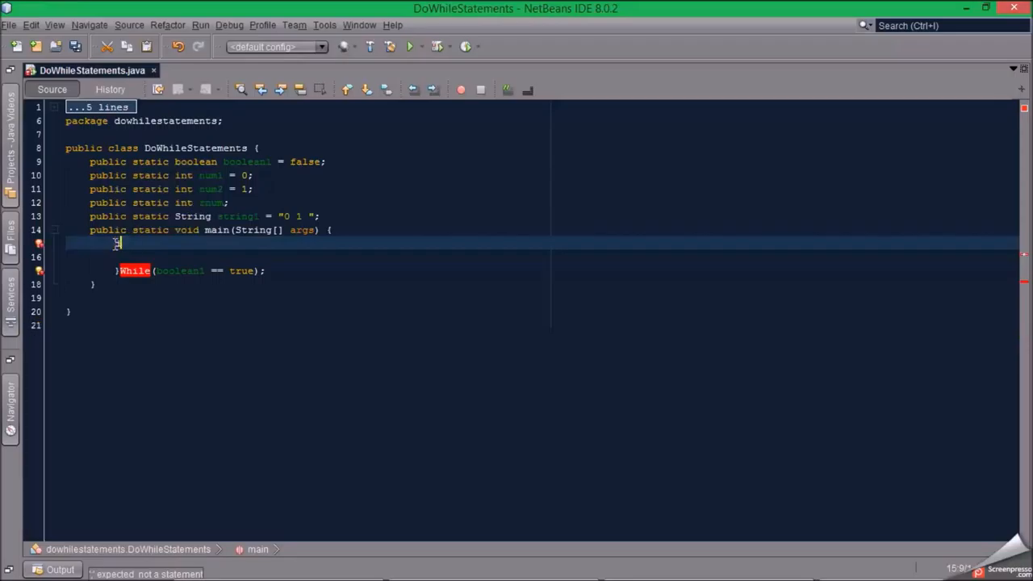
# Step: Add a lowercase do{ opening and change the loop condition to num < 1000
pyautogui.write('do{')
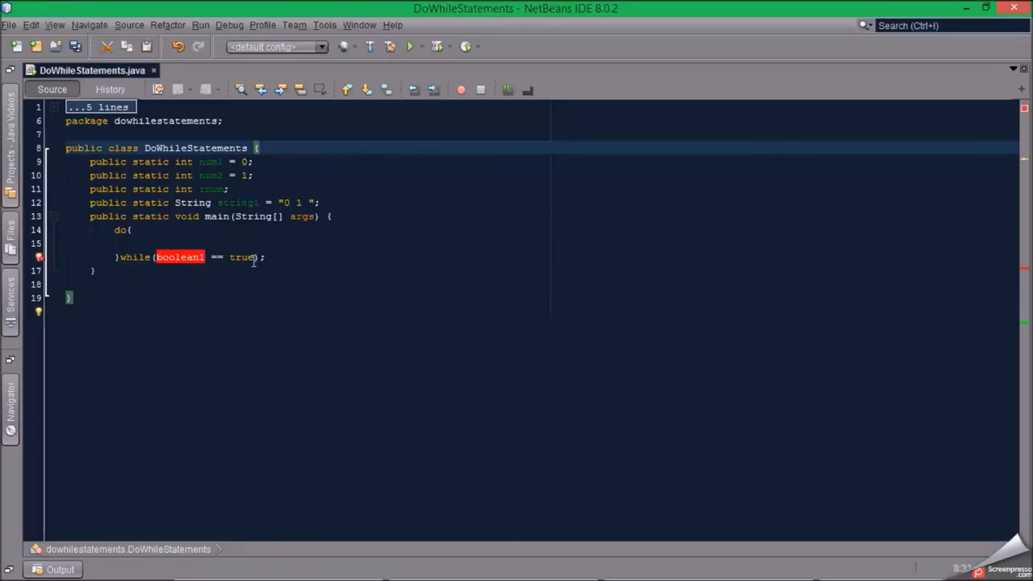
pyautogui.click(161, 256)
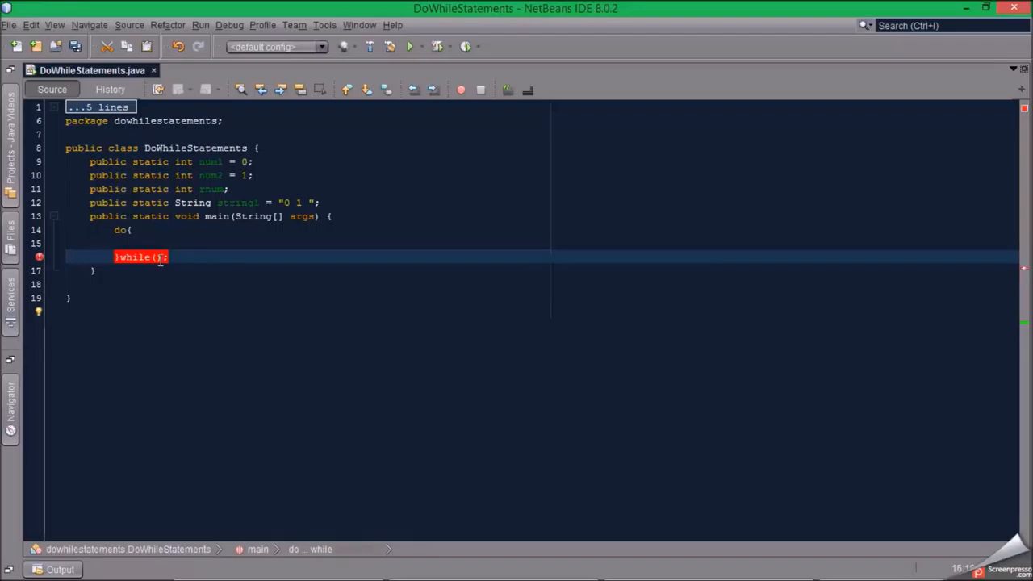
pyautogui.write('num')
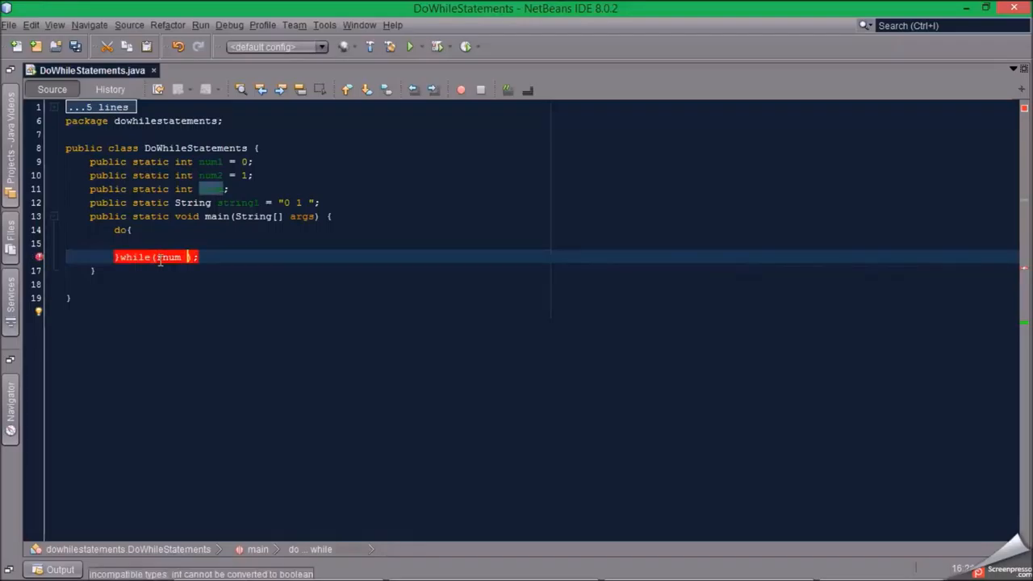
pyautogui.write('>')
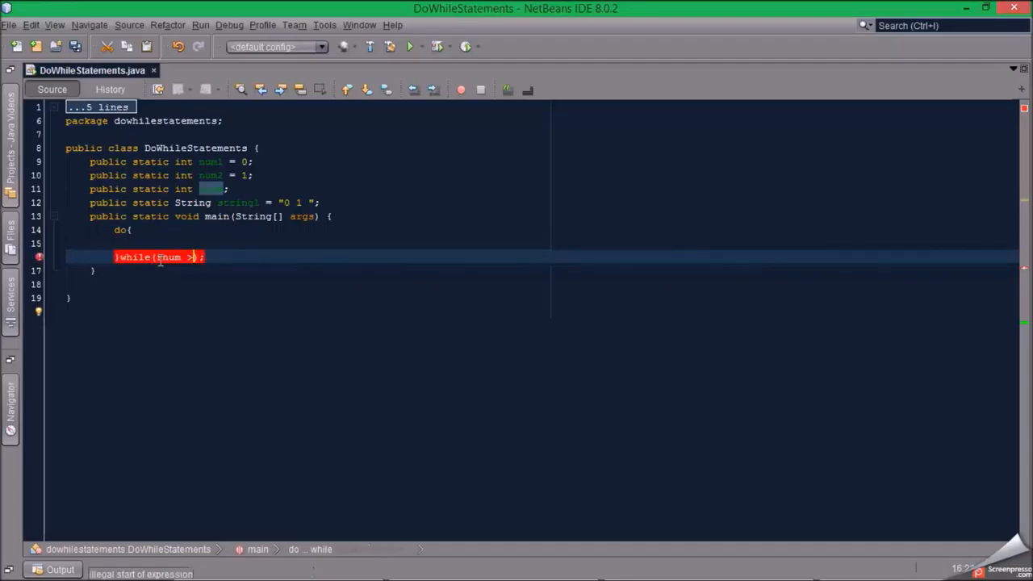
pyautogui.write('< 1000')
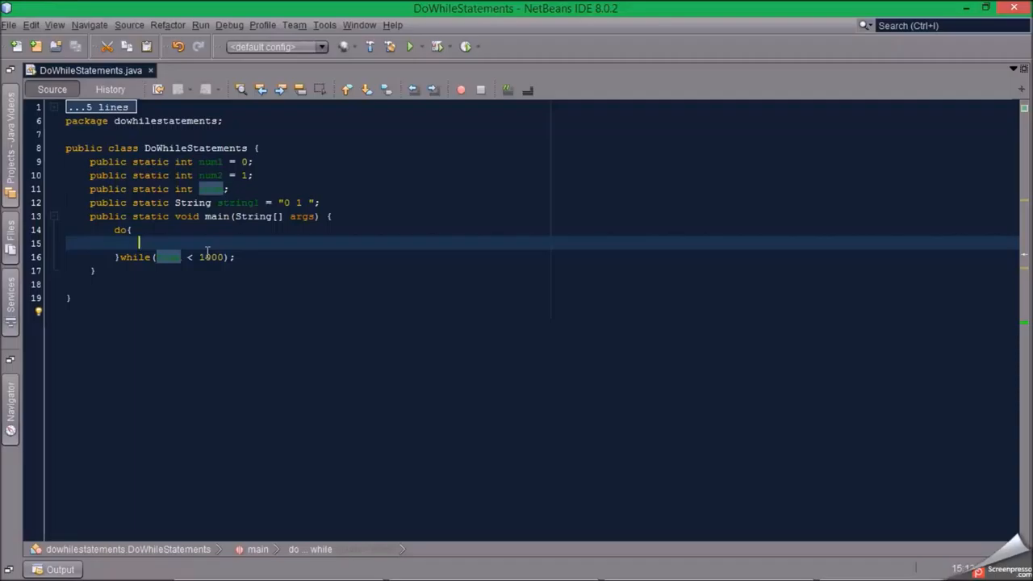
# Step: Add string1 += rnum; inside the do block to append each result
pyautogui.write('string1')
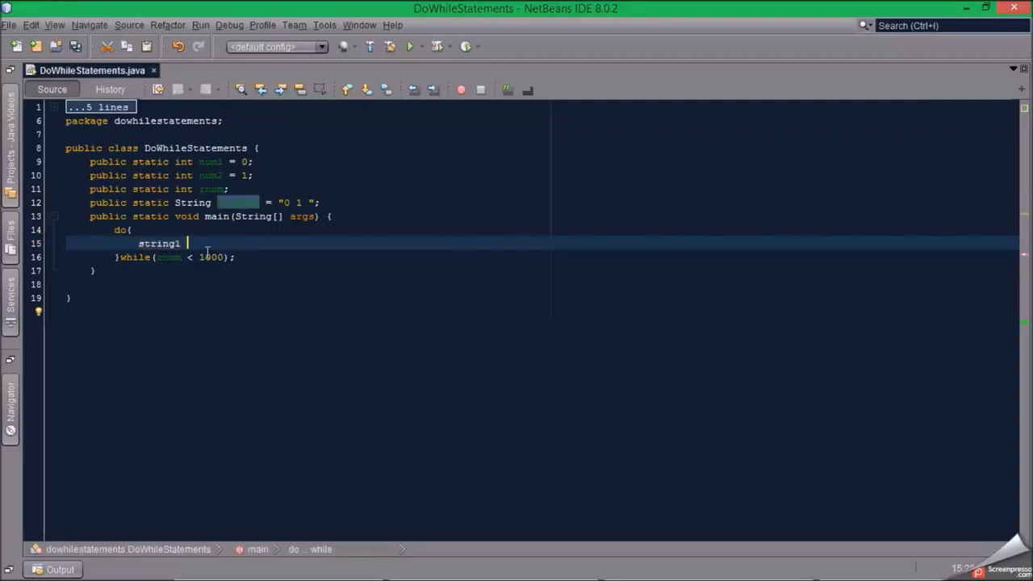
pyautogui.write('+=')
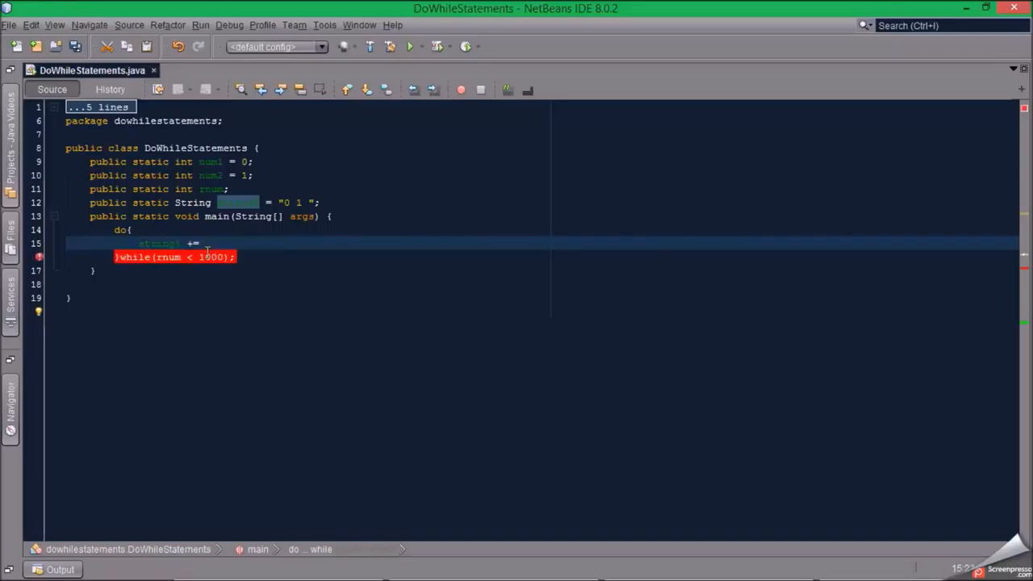
pyautogui.write('rnum')
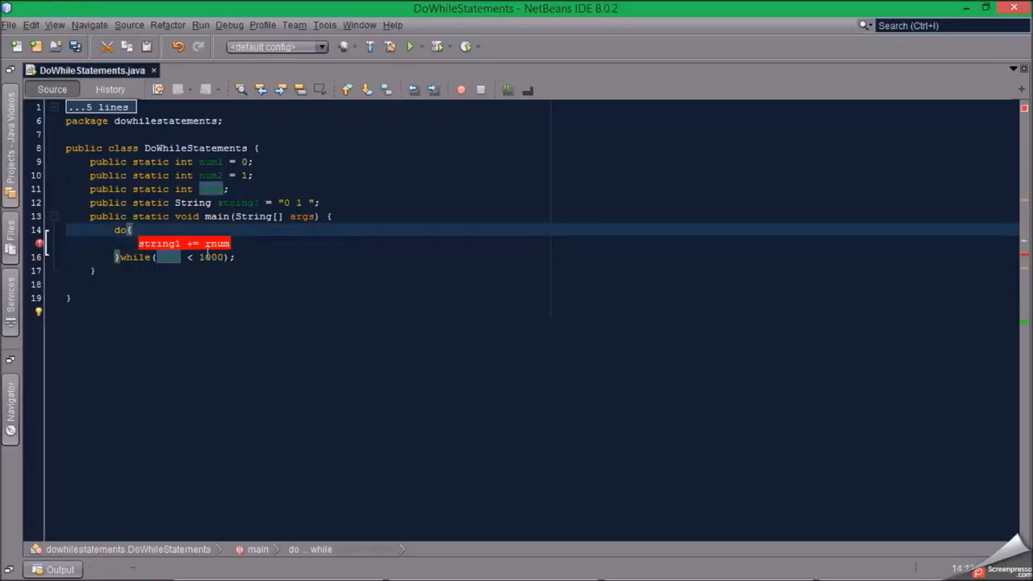
pyautogui.press('enter')
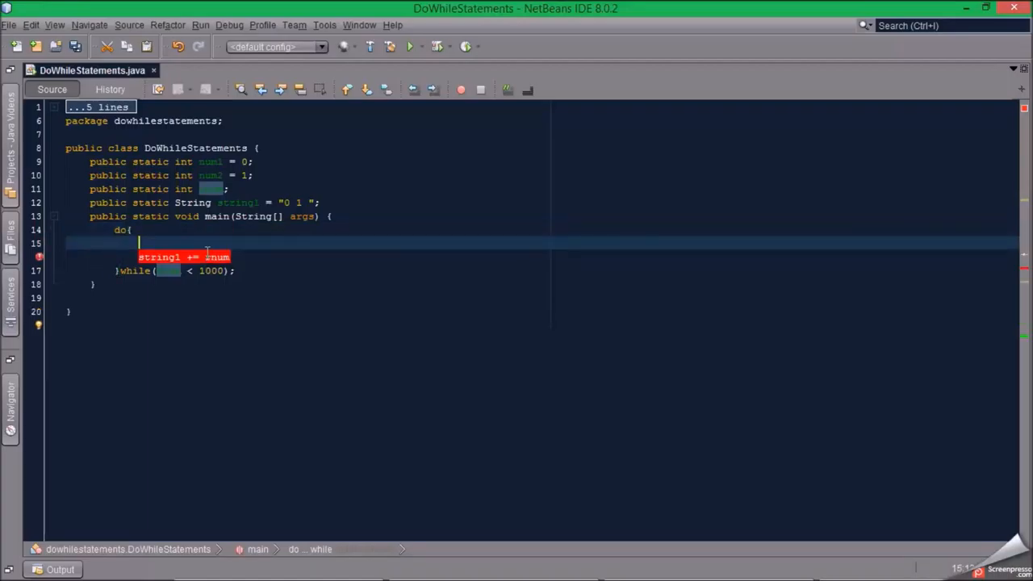
# Step: Add rnum = num1 + num2; above the append line and save the file
pyautogui.write('rnum')
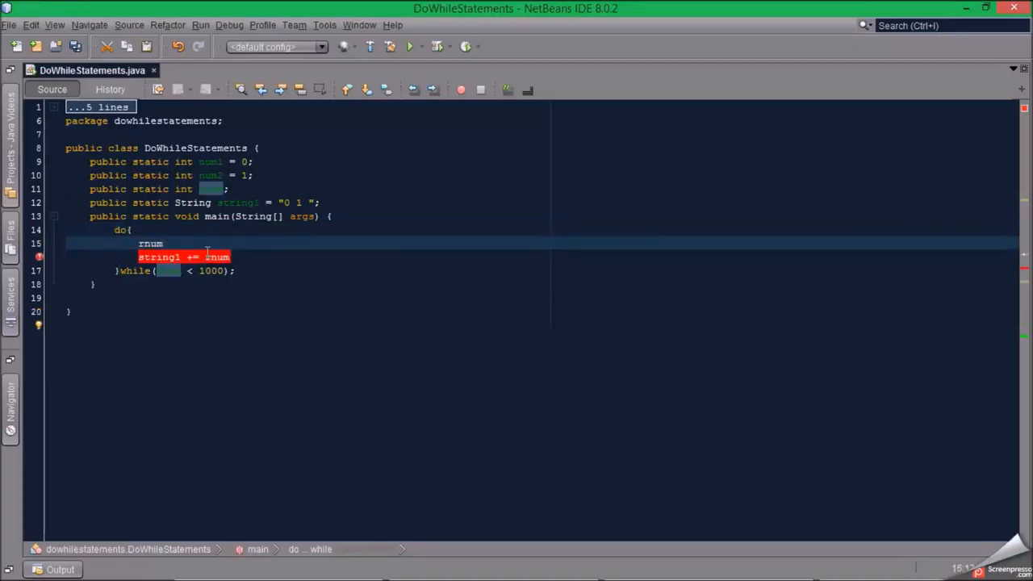
pyautogui.write('rnum =')
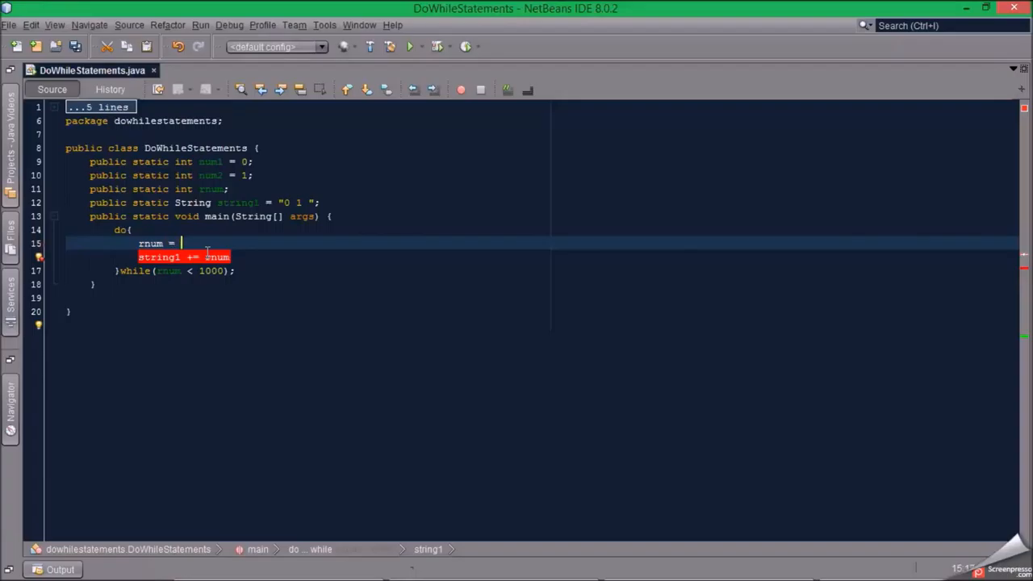
pyautogui.write('num')
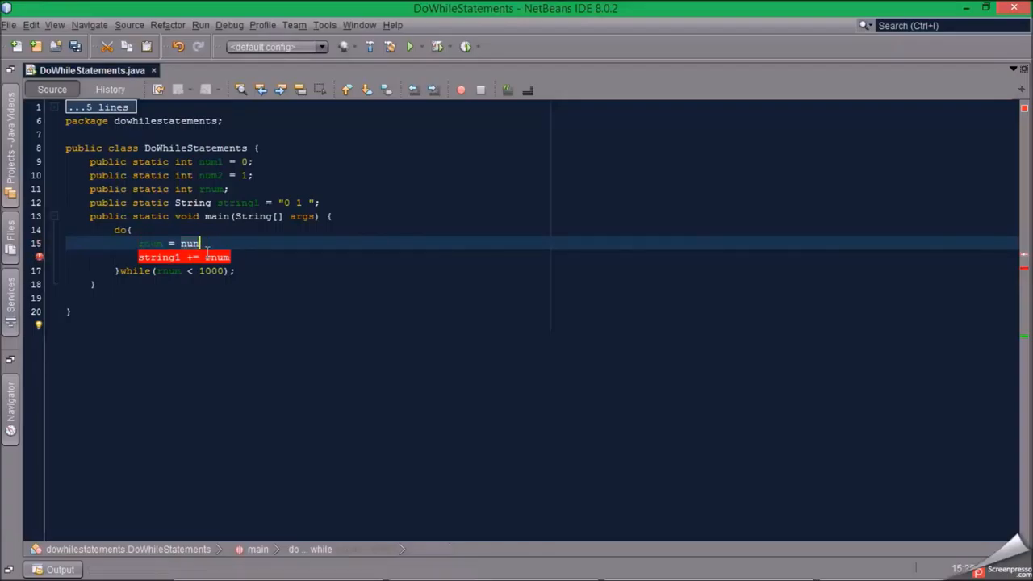
pyautogui.write('1')
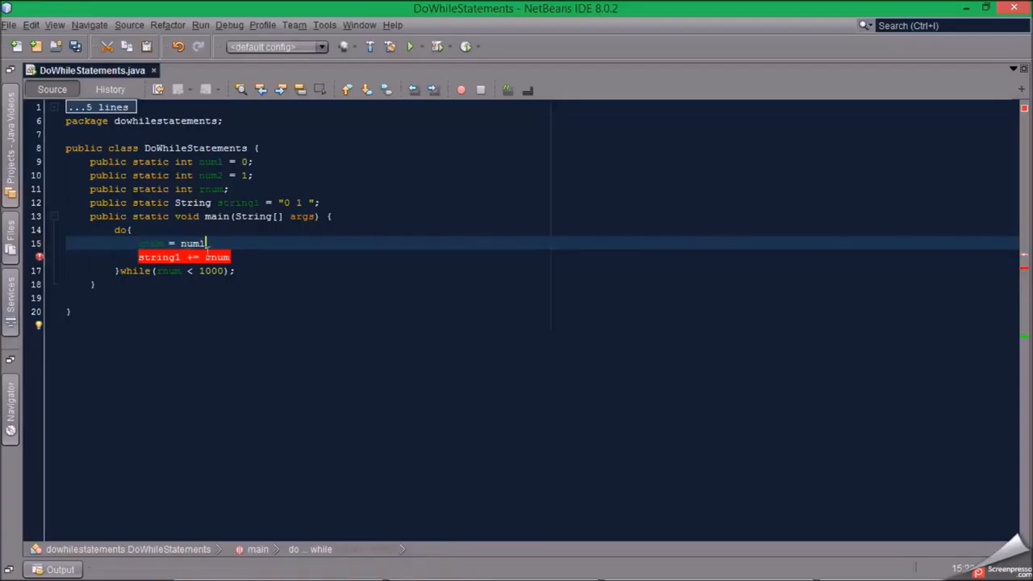
pyautogui.write('+ num2;')
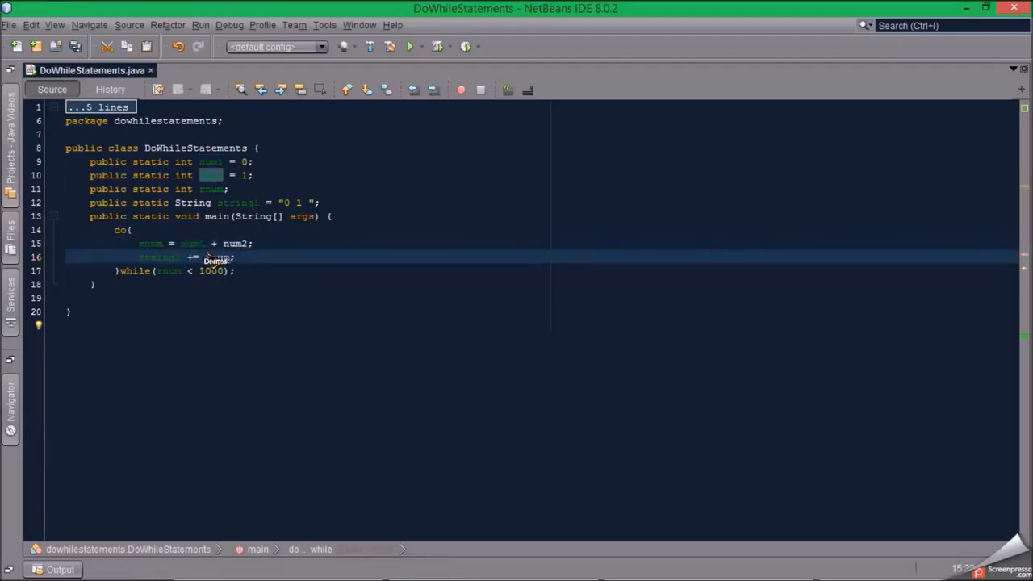
pyautogui.press('ctrl+s')
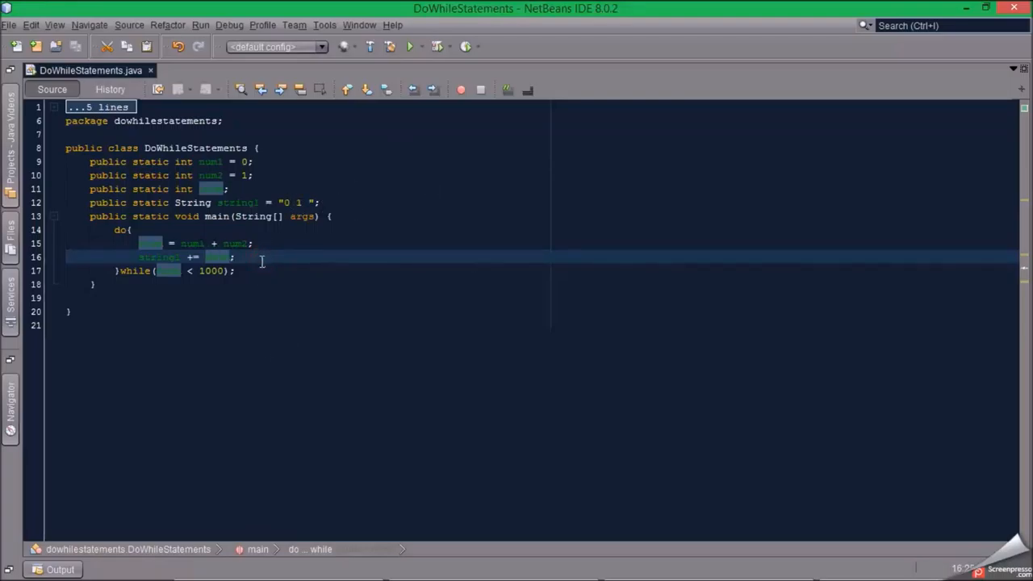
pyautogui.press('enter')
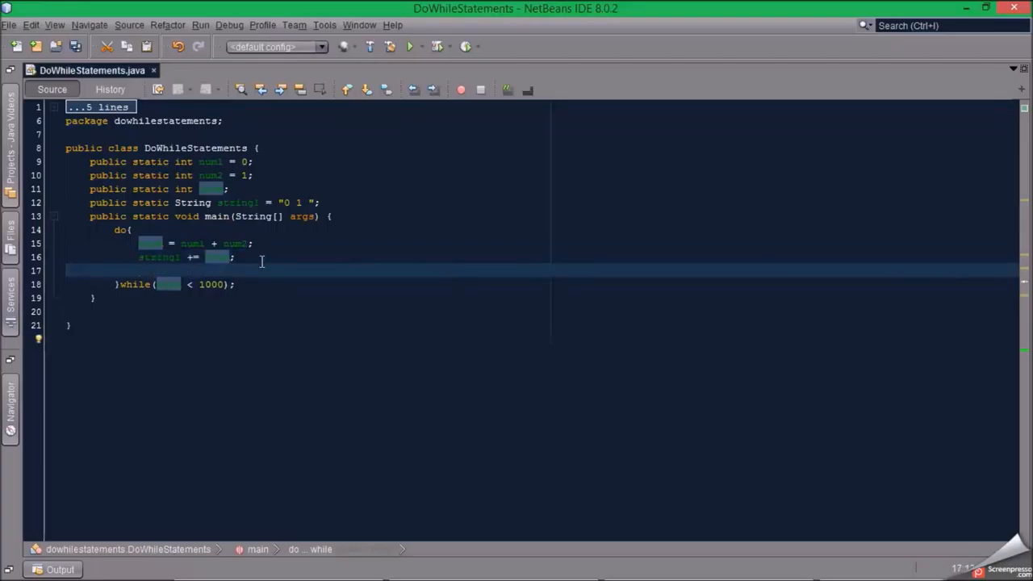
# Step: Add num1 = num2; and num2 = rnum; to shift the values forward, then save
pyautogui.write('num1')
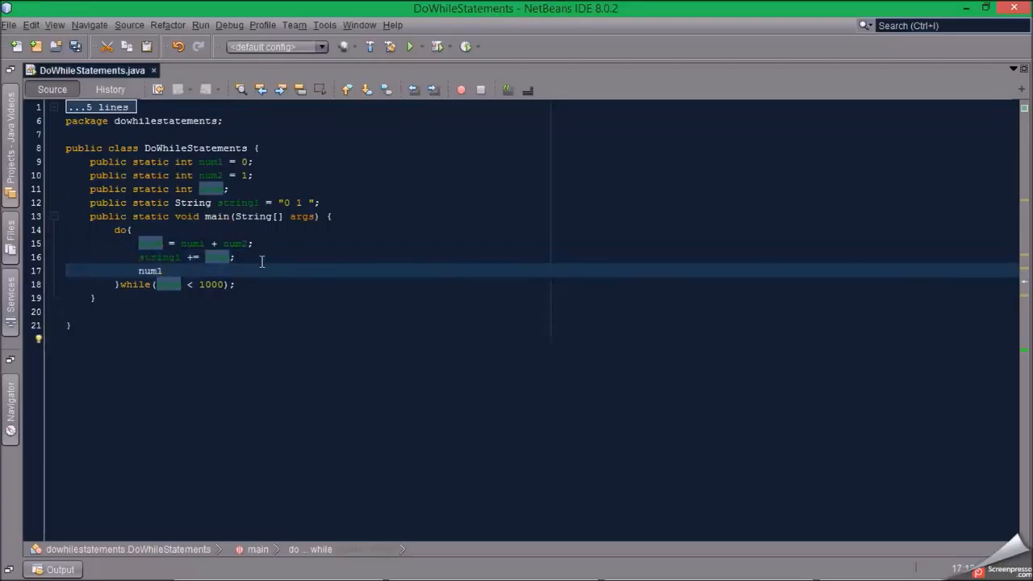
pyautogui.write('=')
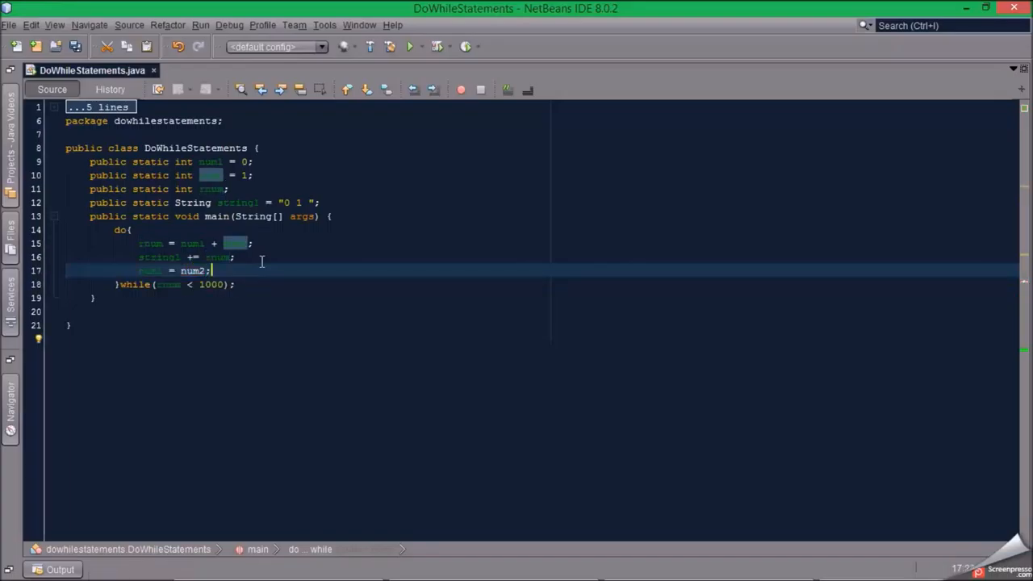
pyautogui.write('num2 = rnum;')
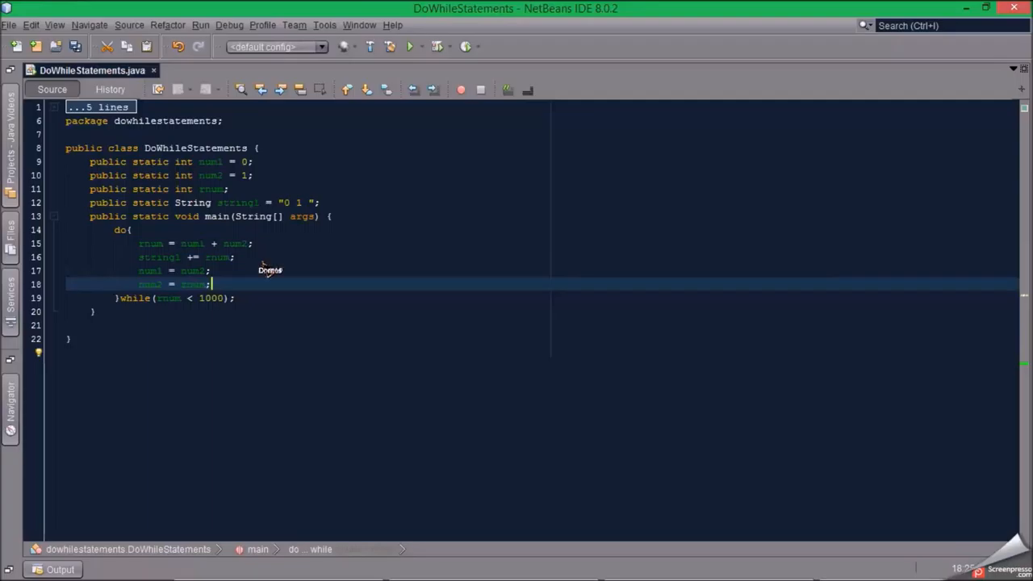
pyautogui.press('ctrl+s')
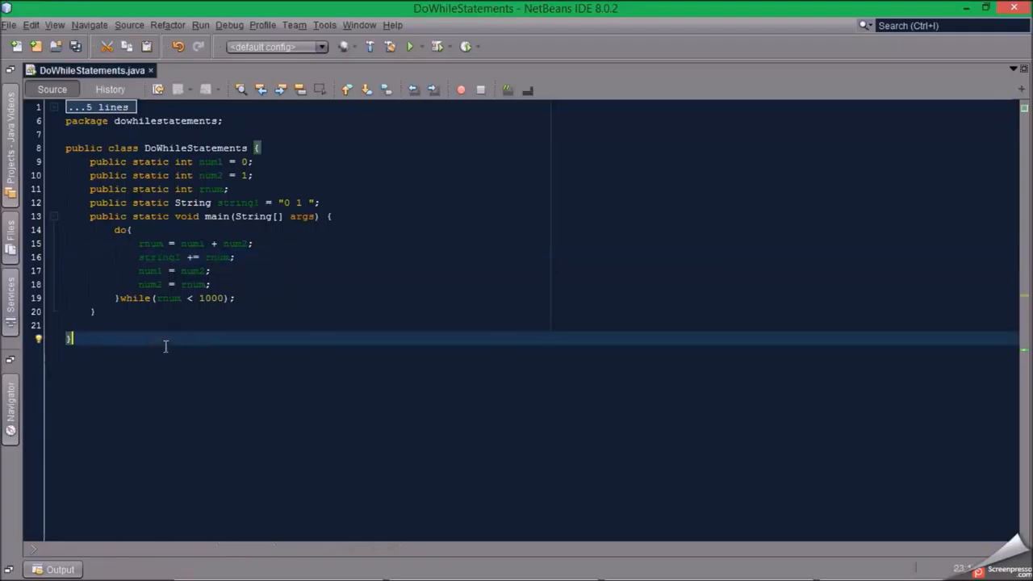
pyautogui.press('ctrl+s')
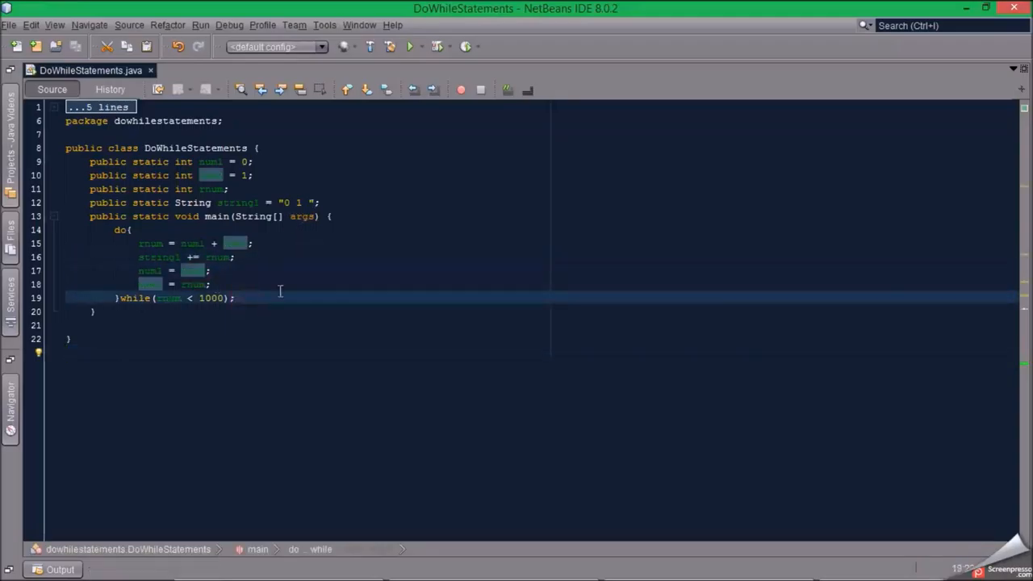
# Step: Add System.out.println(string1); on a new line after the do-while loop
pyautogui.click(234, 297)
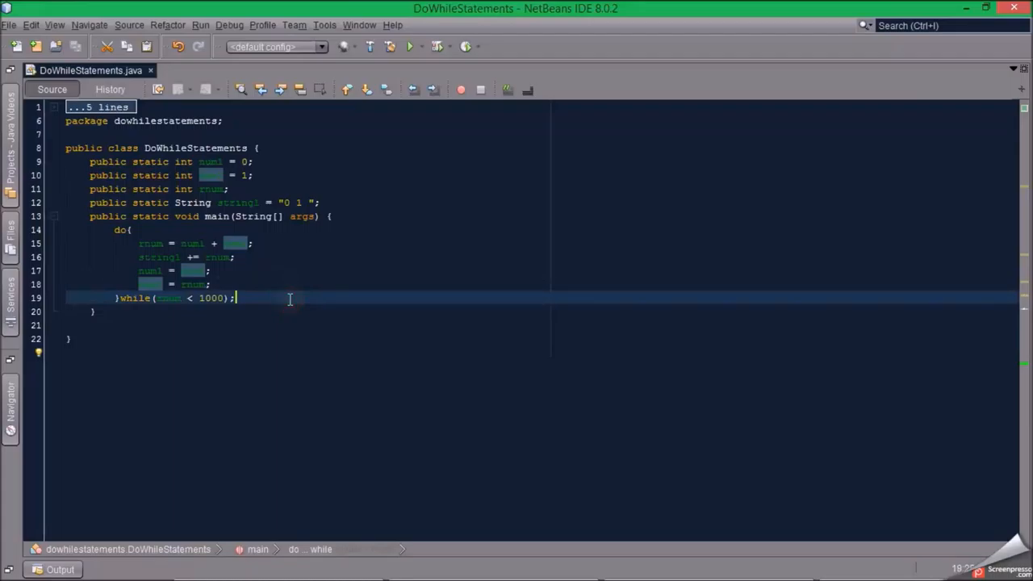
pyautogui.press('enter')
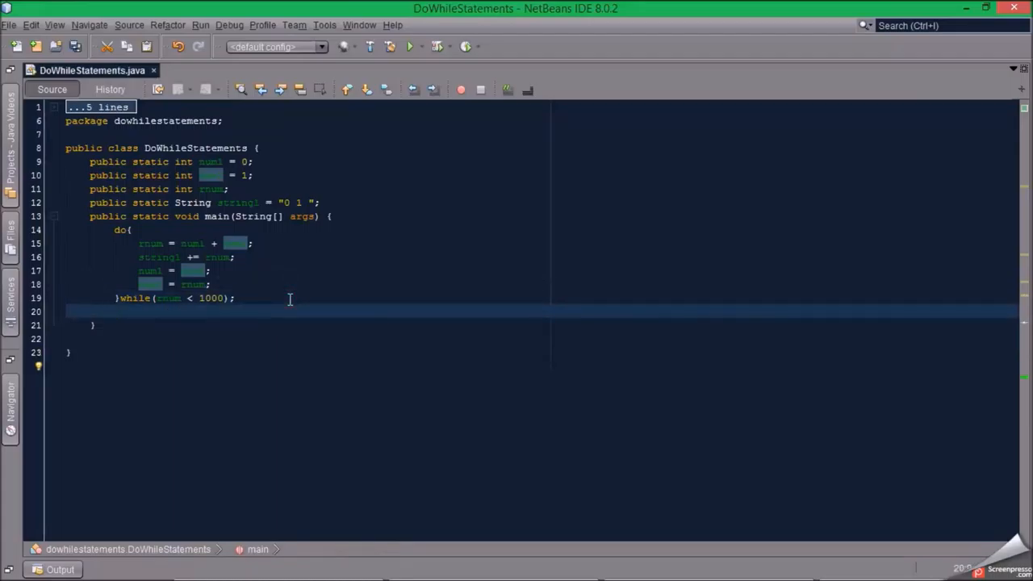
pyautogui.write('System')
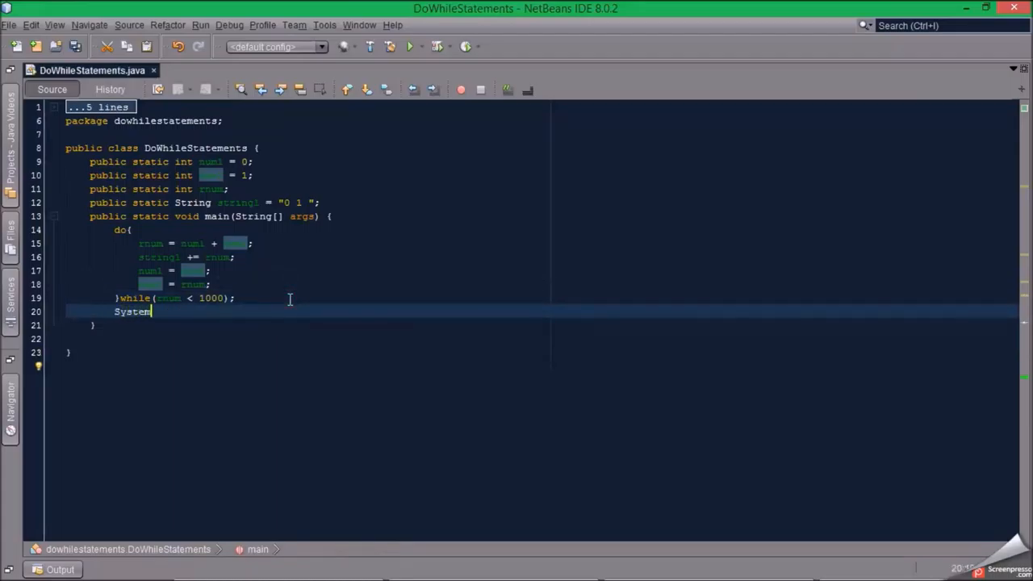
pyautogui.write('.out.println(')
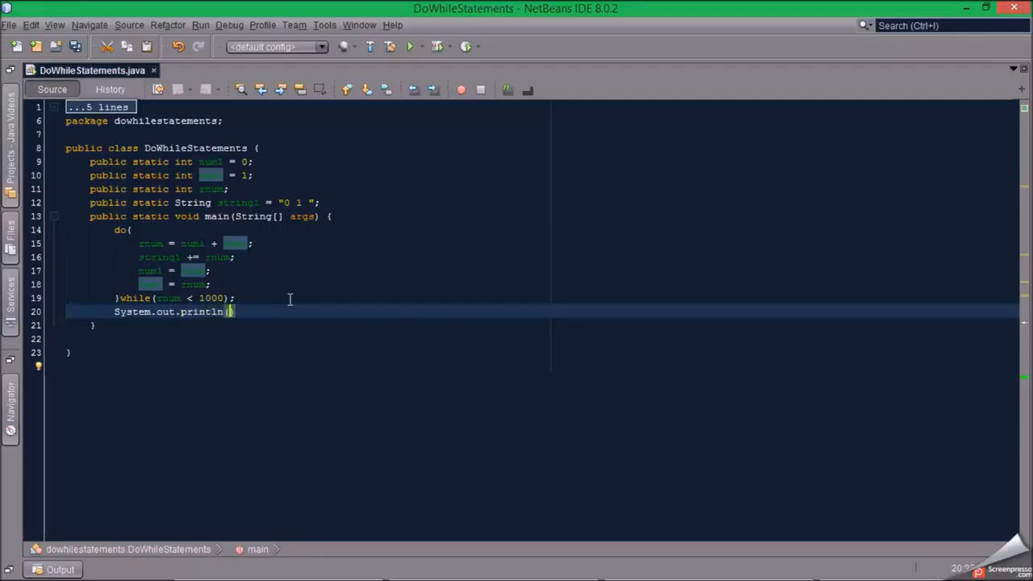
pyautogui.write('""')
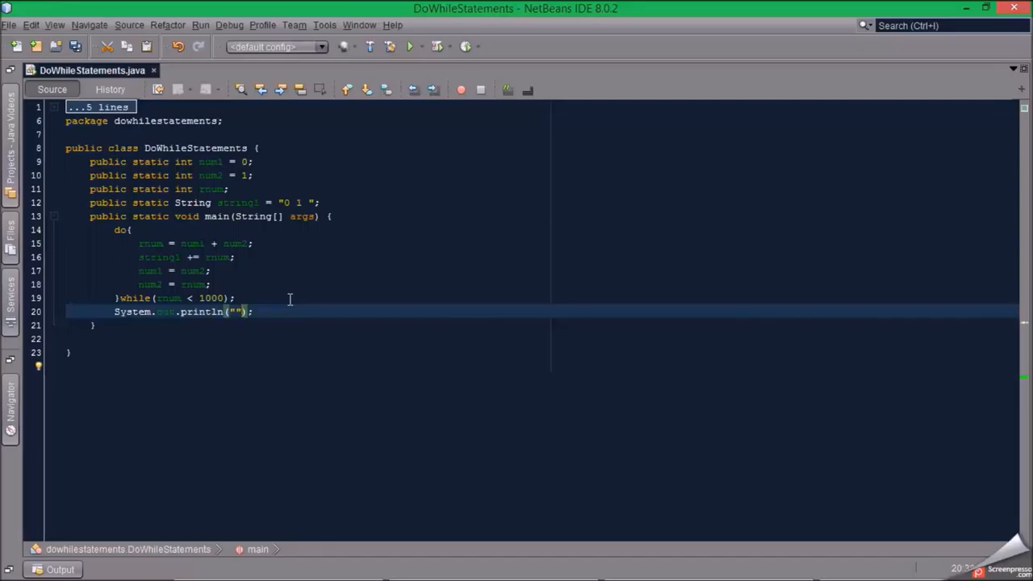
pyautogui.write('rnum')
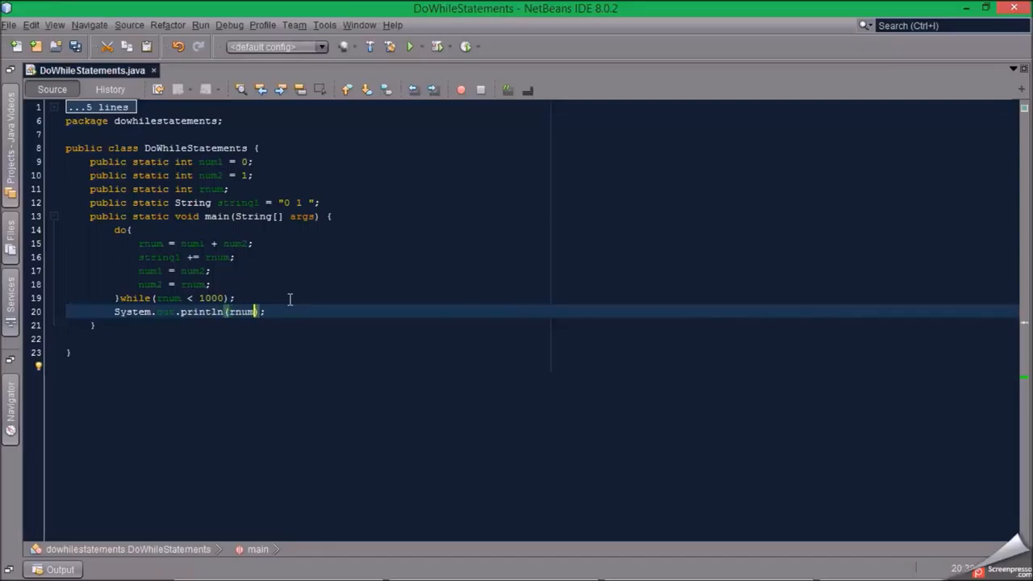
pyautogui.write('string1')
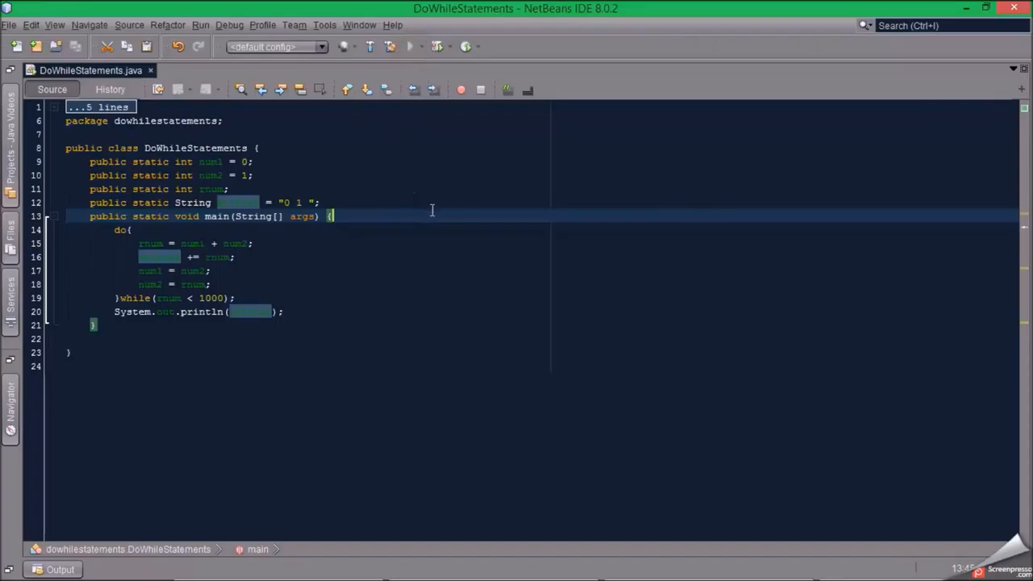
# Step: Run the project so the Output panel prints the Fibonacci numbers run together
pyautogui.click(409, 45)
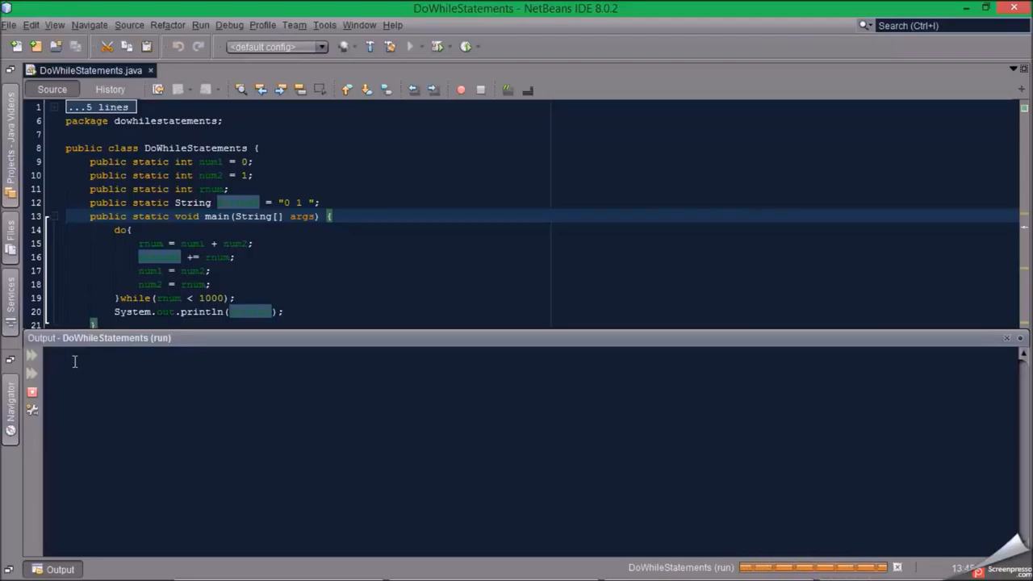
pyautogui.moveTo(79, 363)
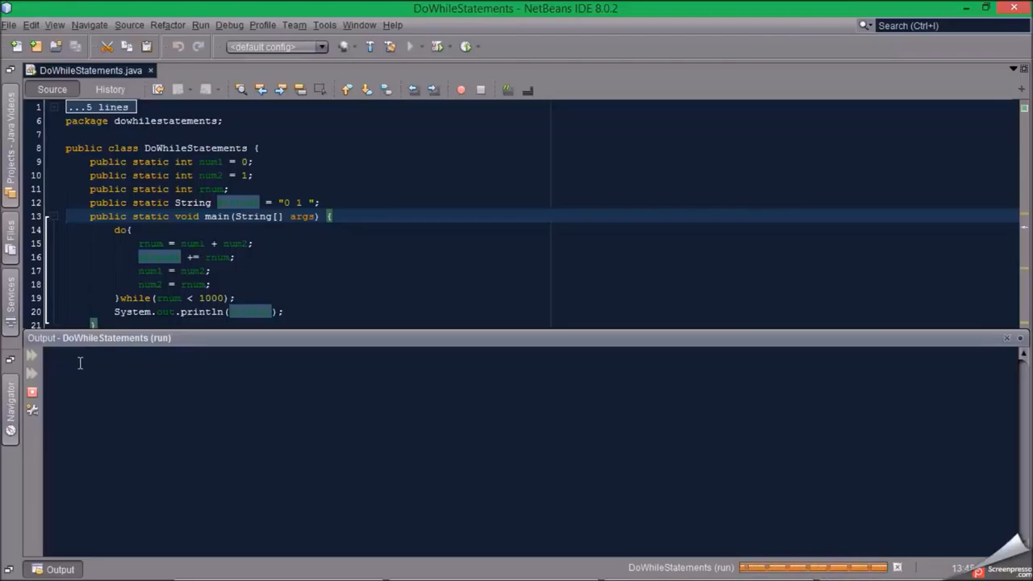
pyautogui.click(410, 45)
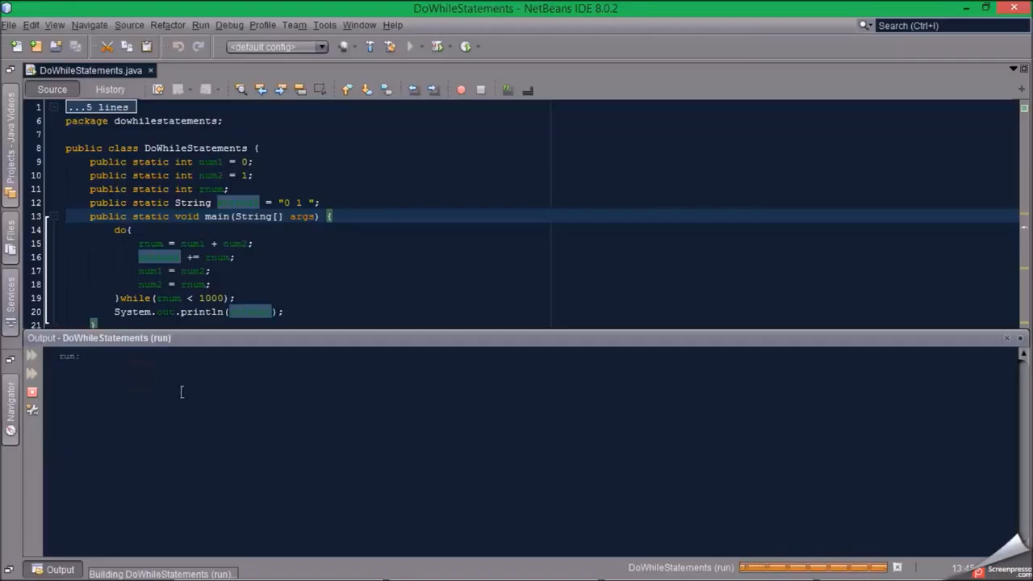
pyautogui.click(410, 45)
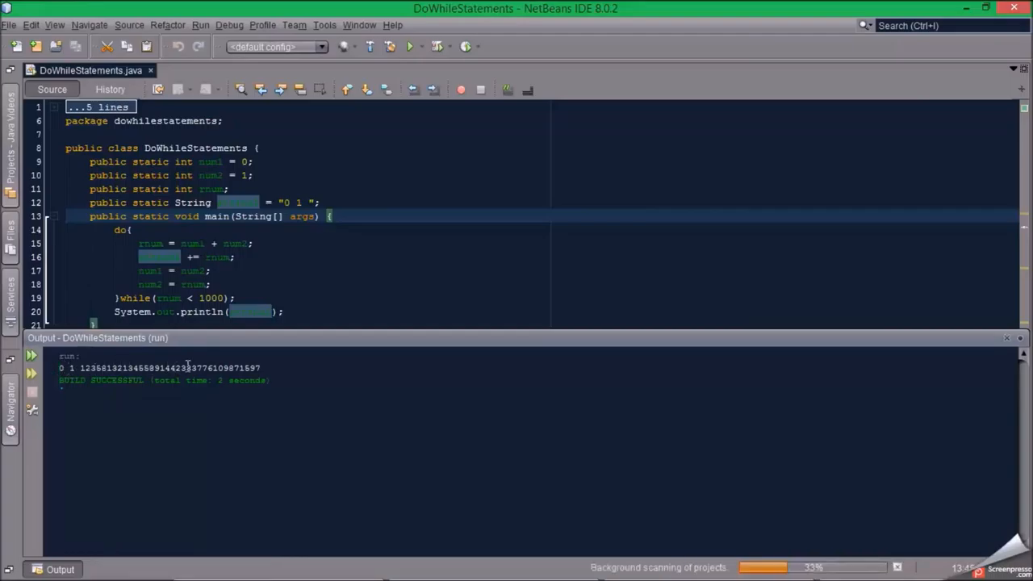
pyautogui.moveTo(245, 242)
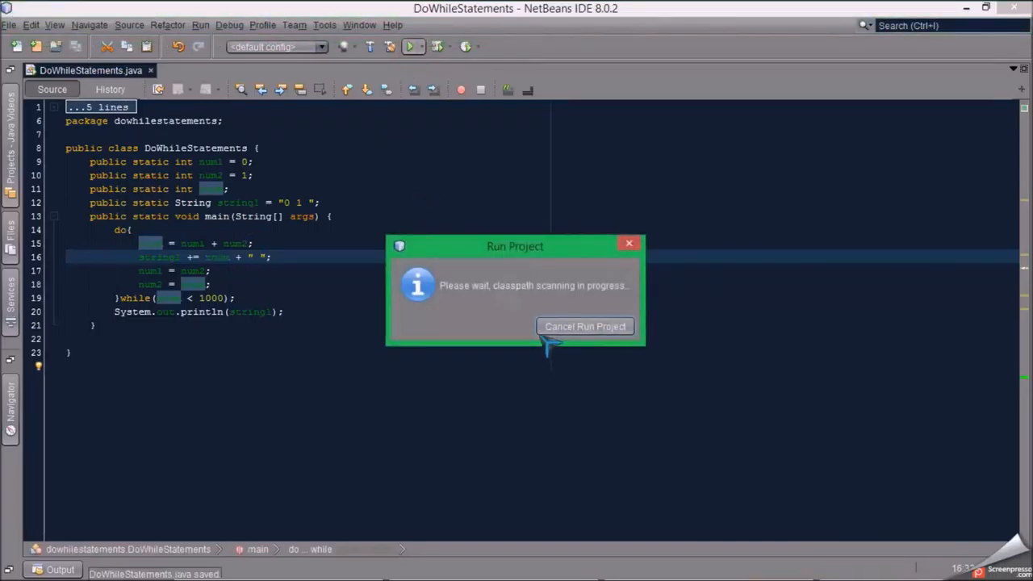
# Step: Dismiss the classpath scanning message and rerun the project with spaces appended
pyautogui.click(584, 326)
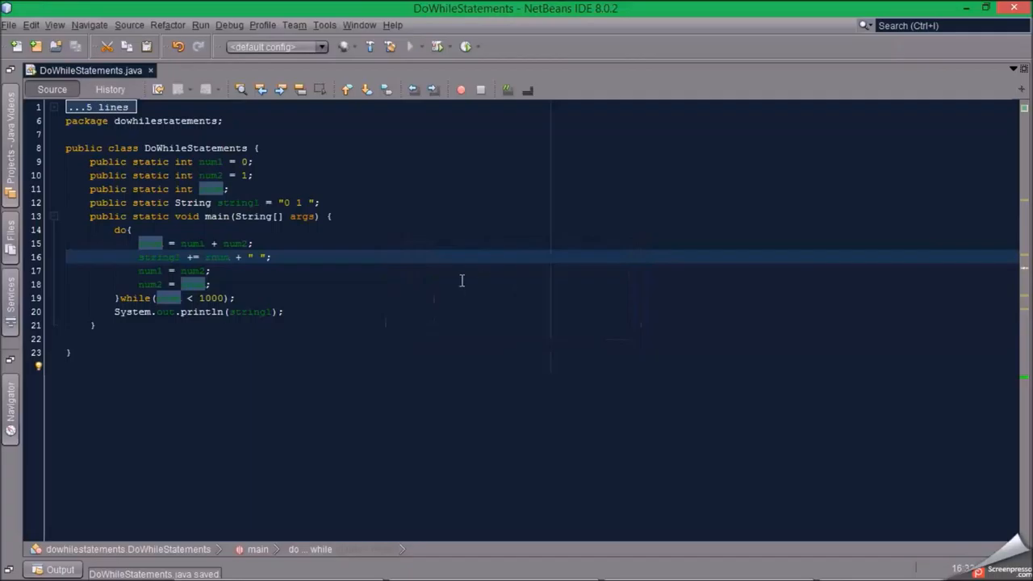
pyautogui.click(410, 46)
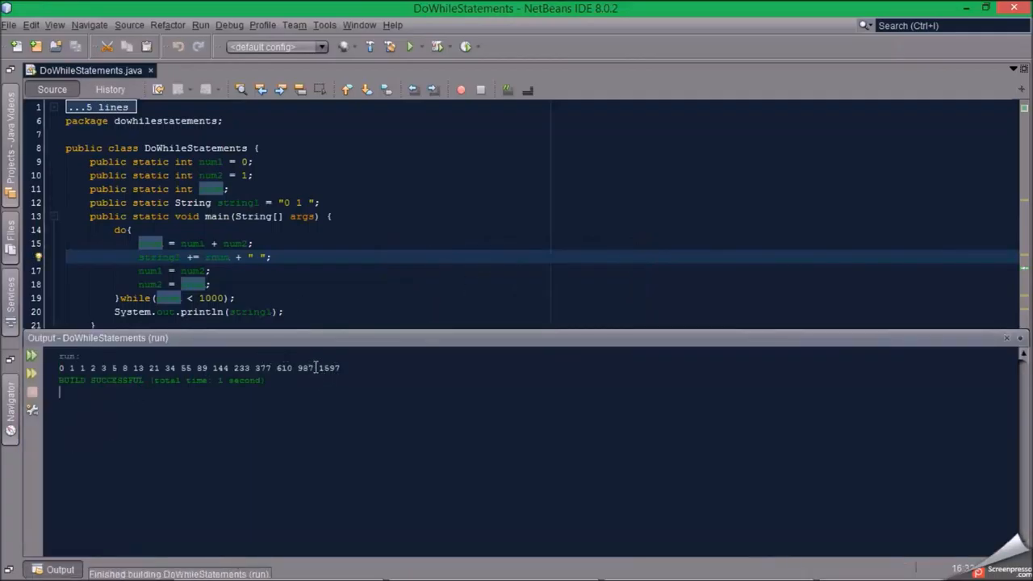
# Step: Highlight the final number 1597 in the spaced Output listing, then clear the selection
pyautogui.doubleClick(330, 368)
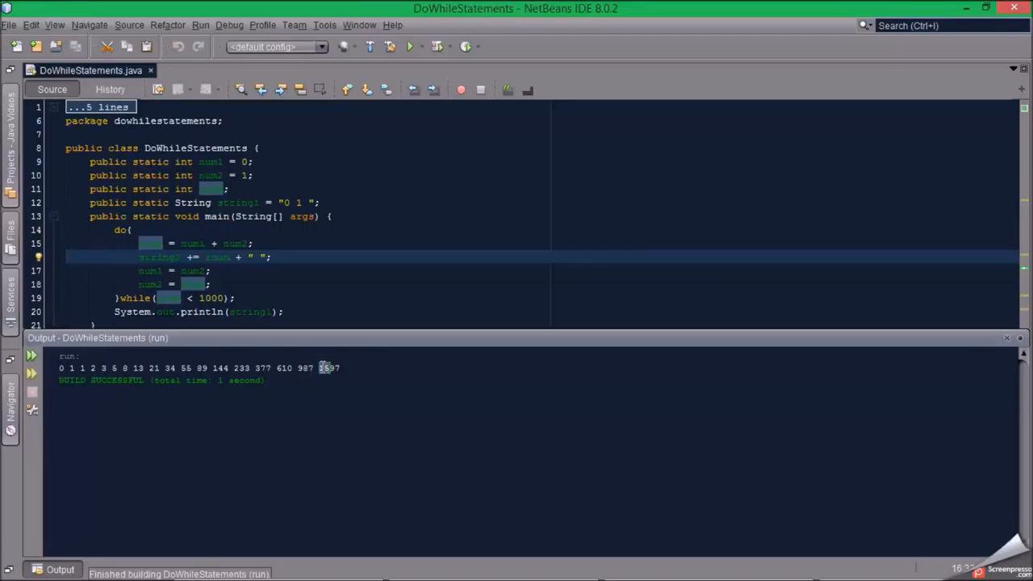
pyautogui.doubleClick(330, 368)
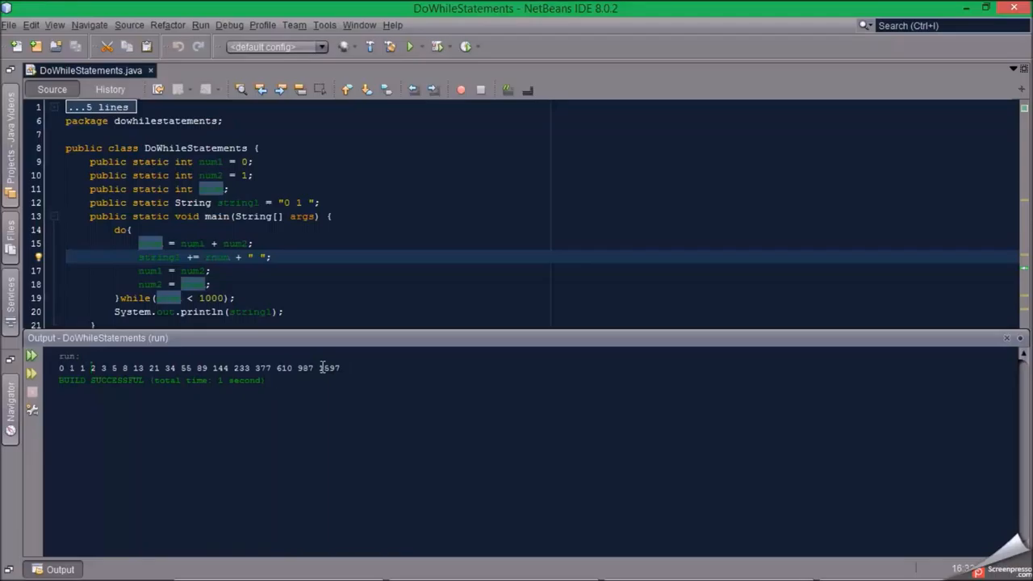
pyautogui.doubleClick(82, 368)
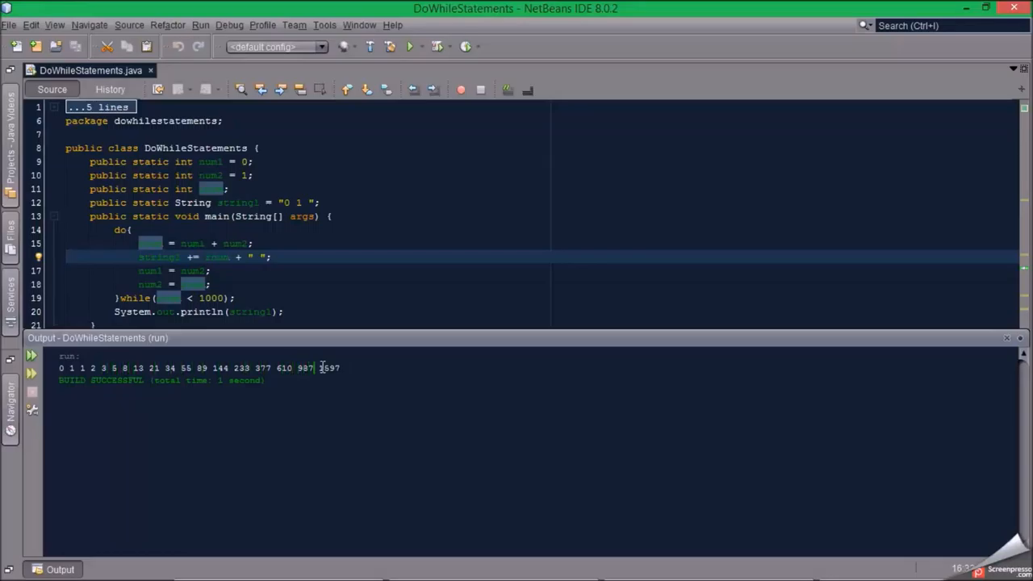
pyautogui.doubleClick(329, 368)
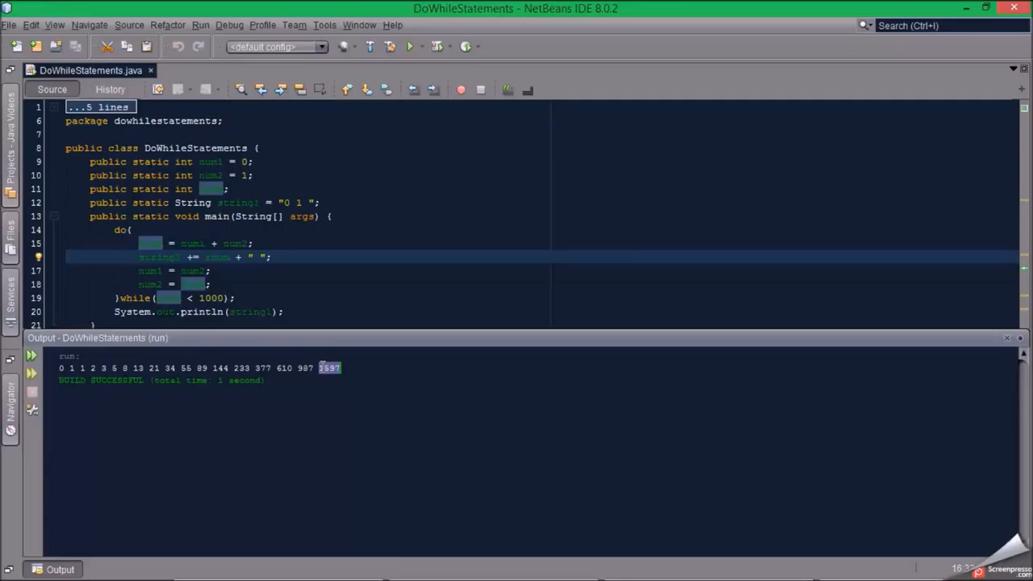
pyautogui.click(331, 368)
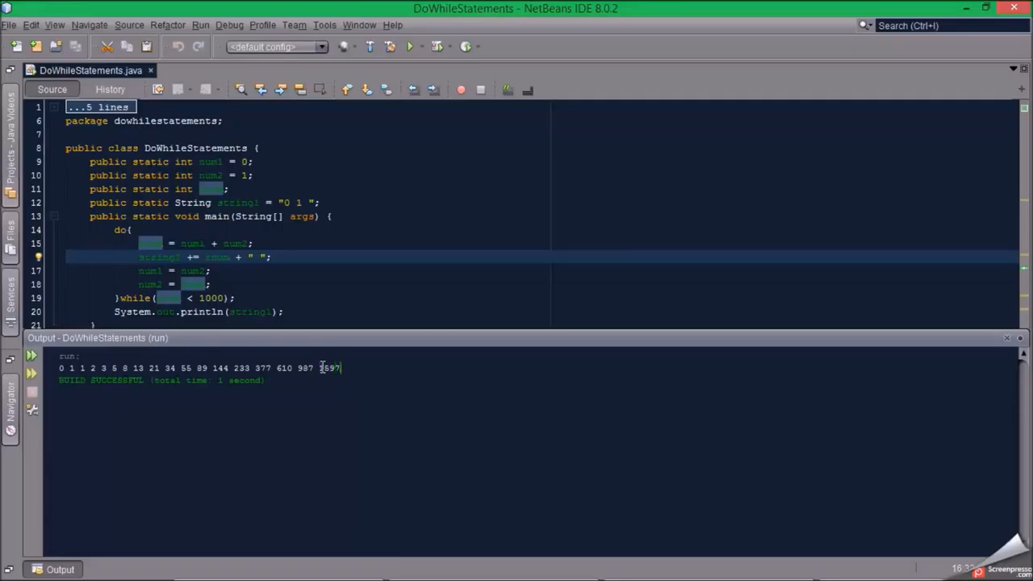